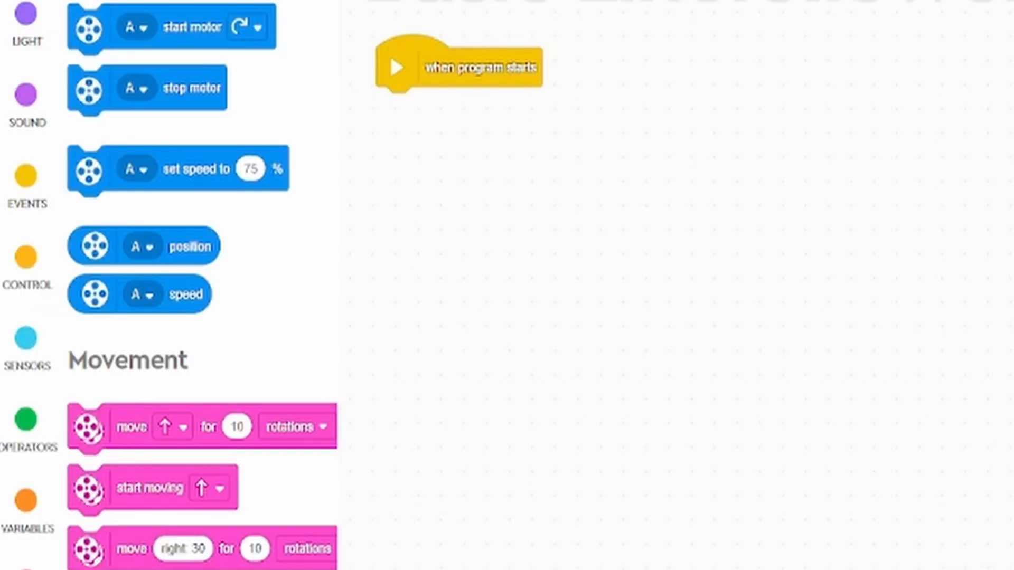
# Step: Add a 'set speed' block under 'when program starts' setting motor F to 25%
pyautogui.moveTo(178, 168); pyautogui.dragTo(472, 147)
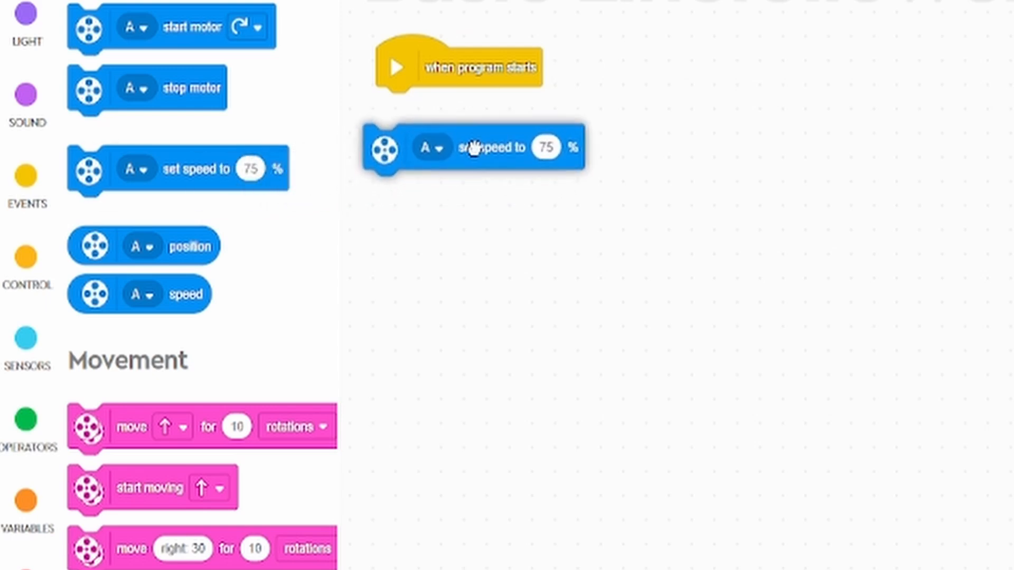
pyautogui.click(433, 147)
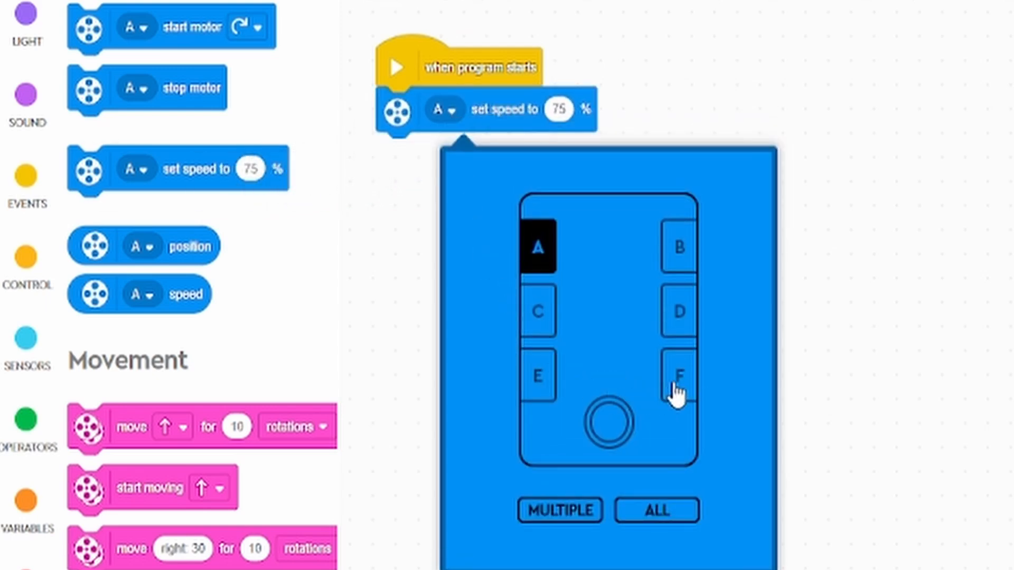
pyautogui.click(678, 377)
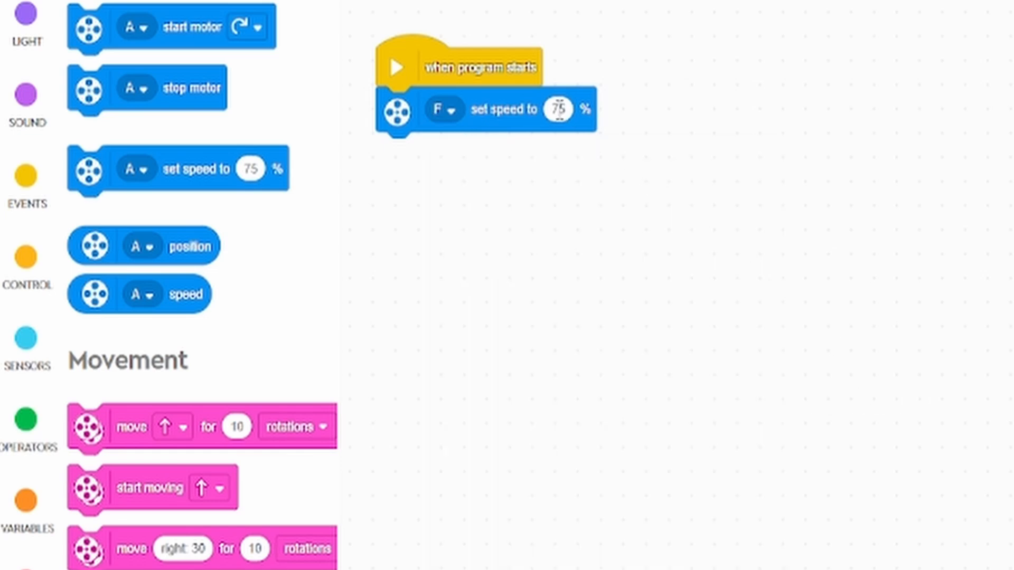
pyautogui.click(559, 110)
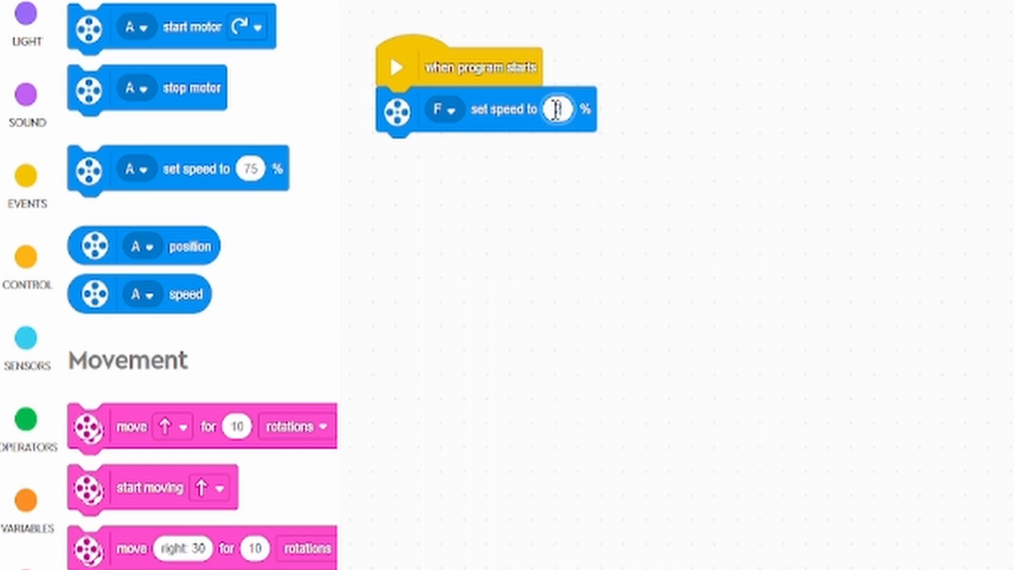
pyautogui.write('25')
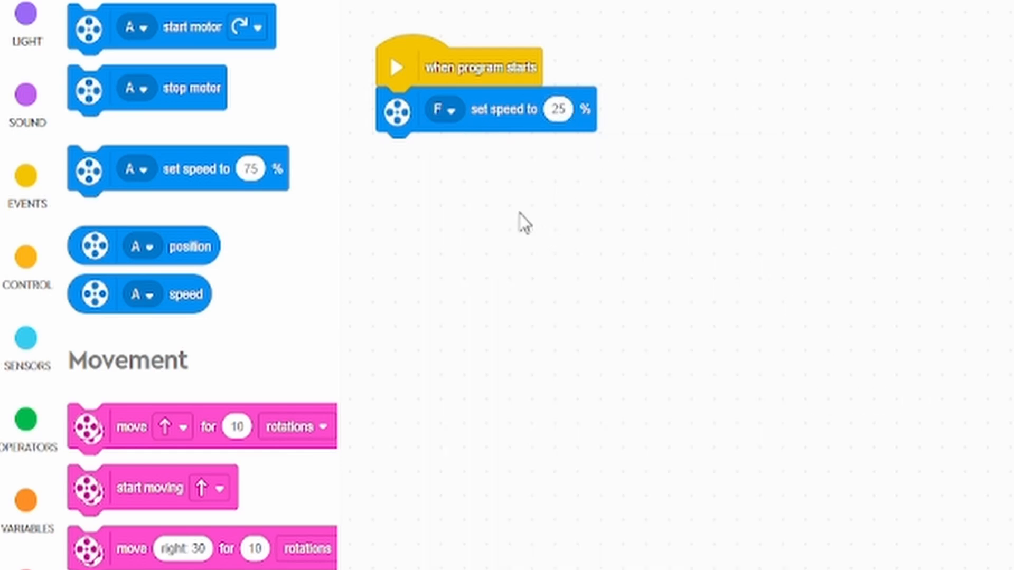
pyautogui.moveTo(495, 220)
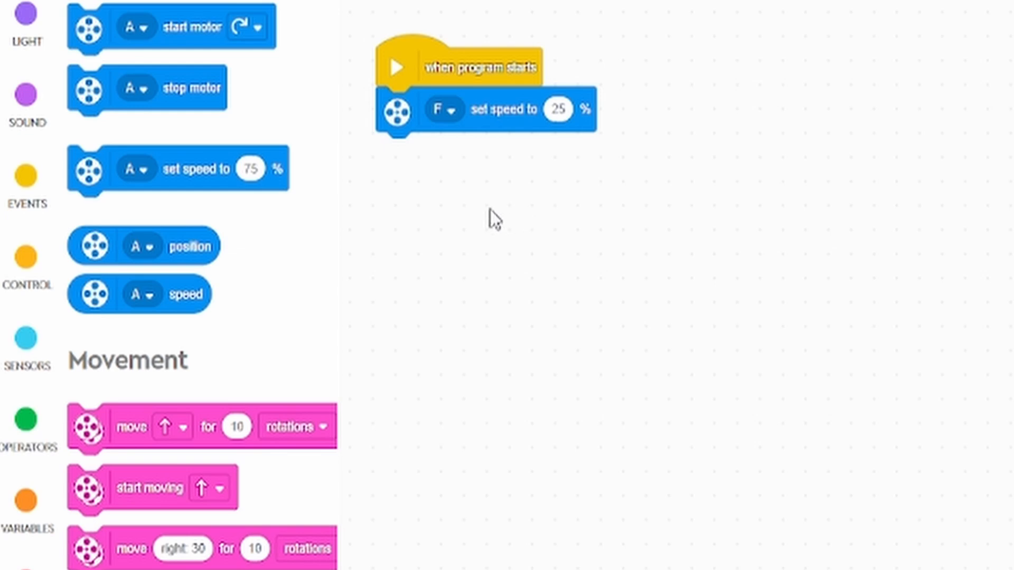
pyautogui.moveTo(267, 227)
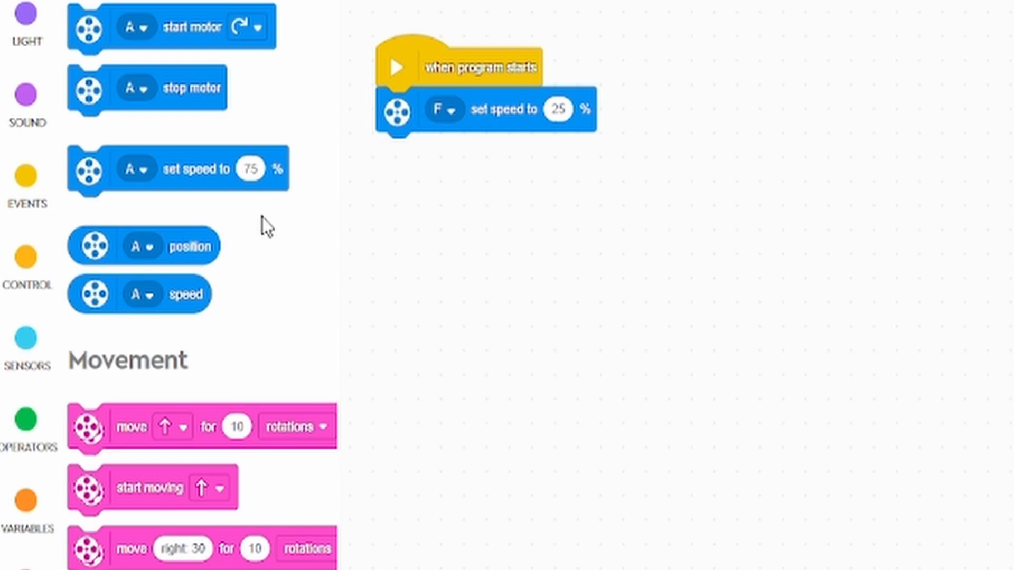
pyautogui.moveTo(173, 19)
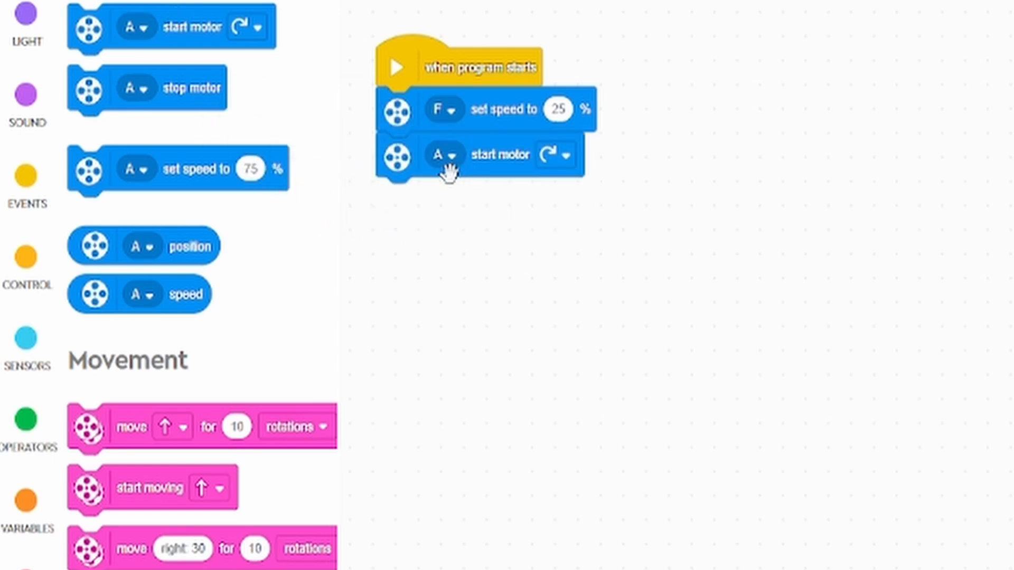
# Step: Set the 'start motor' block to port F
pyautogui.click(446, 155)
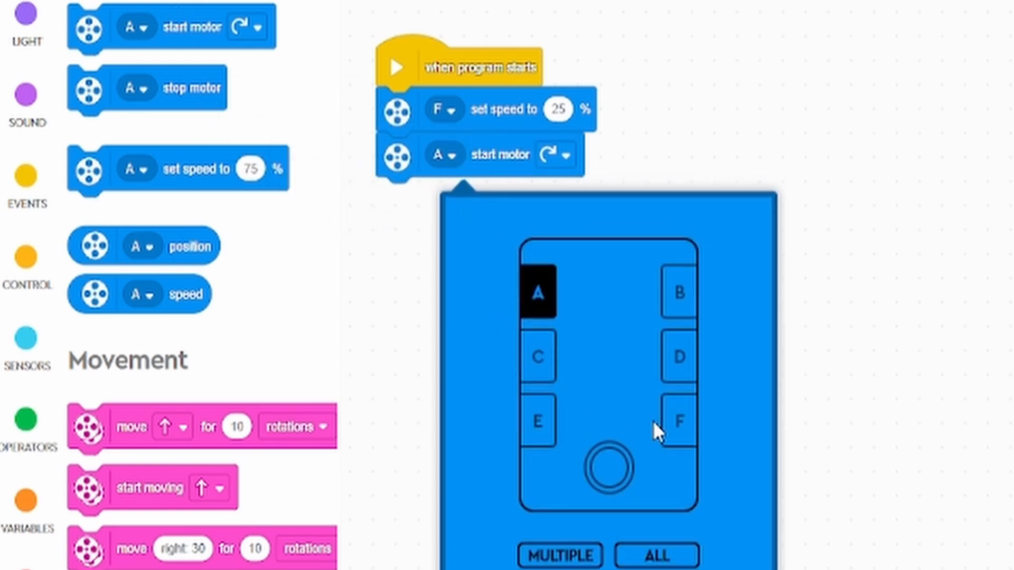
pyautogui.click(678, 424)
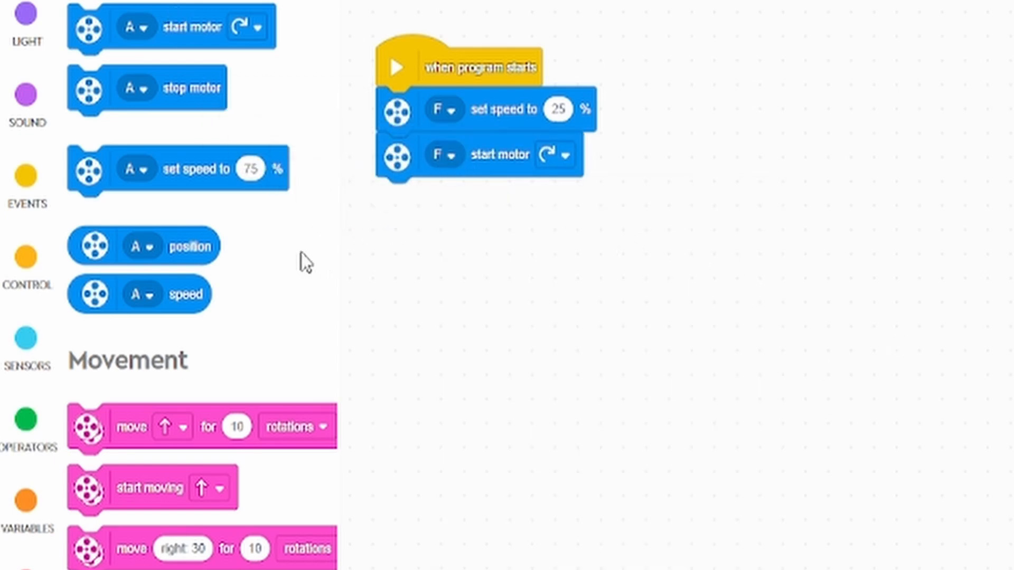
pyautogui.click(27, 255)
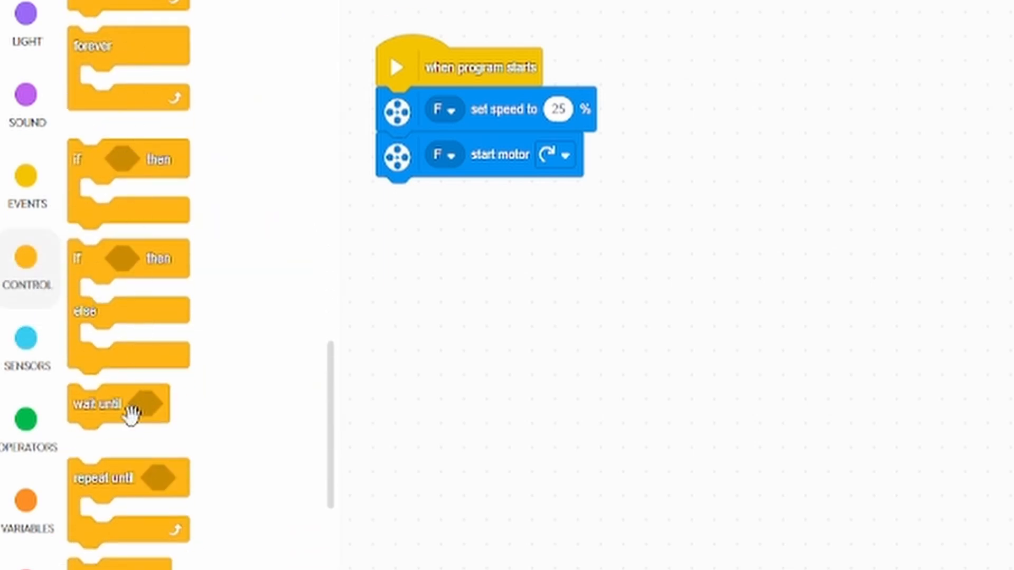
# Step: Add a 'wait until' step that ends when sensor D detects black
pyautogui.moveTo(118, 406); pyautogui.dragTo(427, 197)
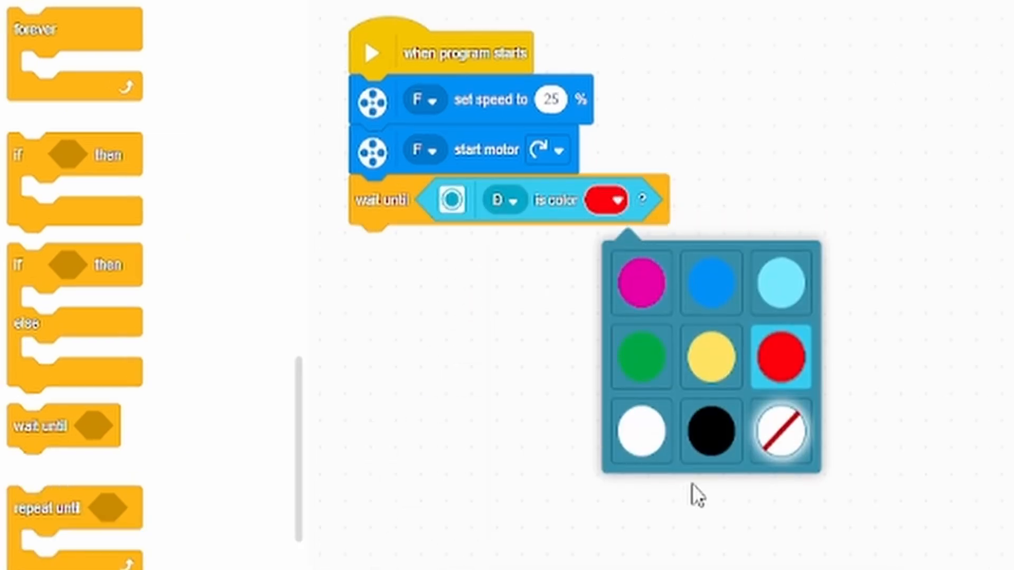
pyautogui.click(707, 432)
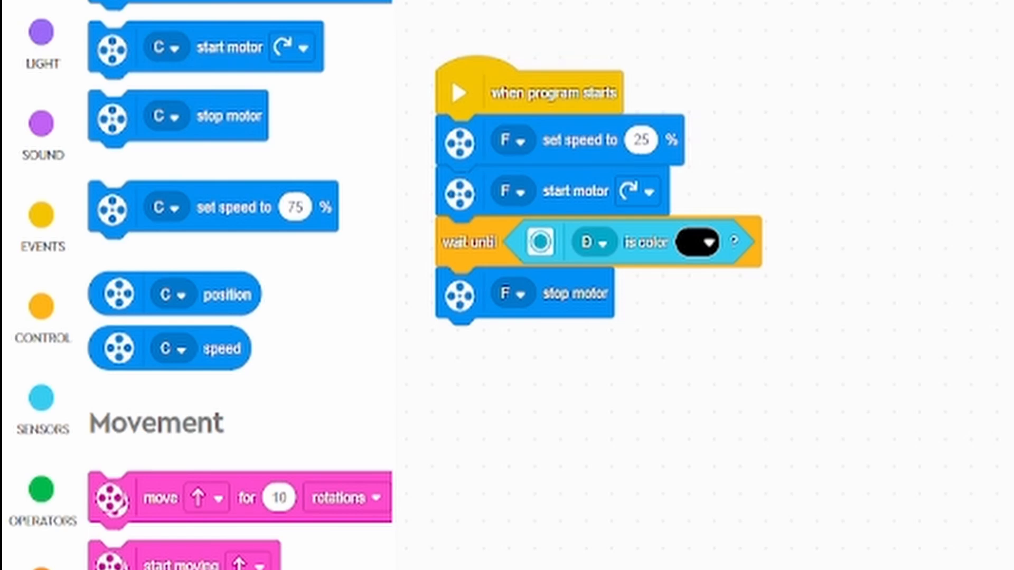
pyautogui.moveTo(647, 175)
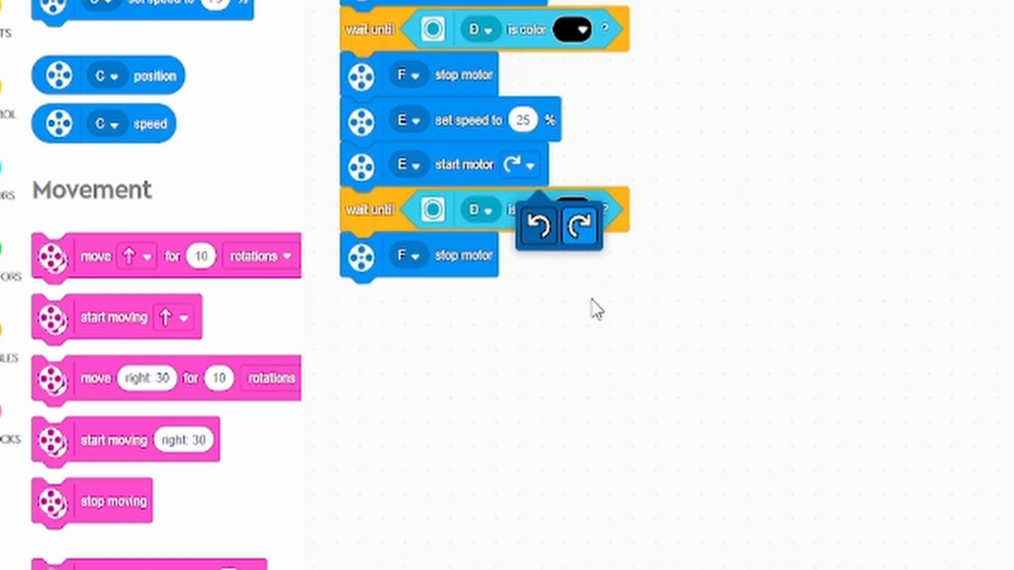
# Step: Set the second wait's colour condition for sensor D to white
pyautogui.click(571, 209)
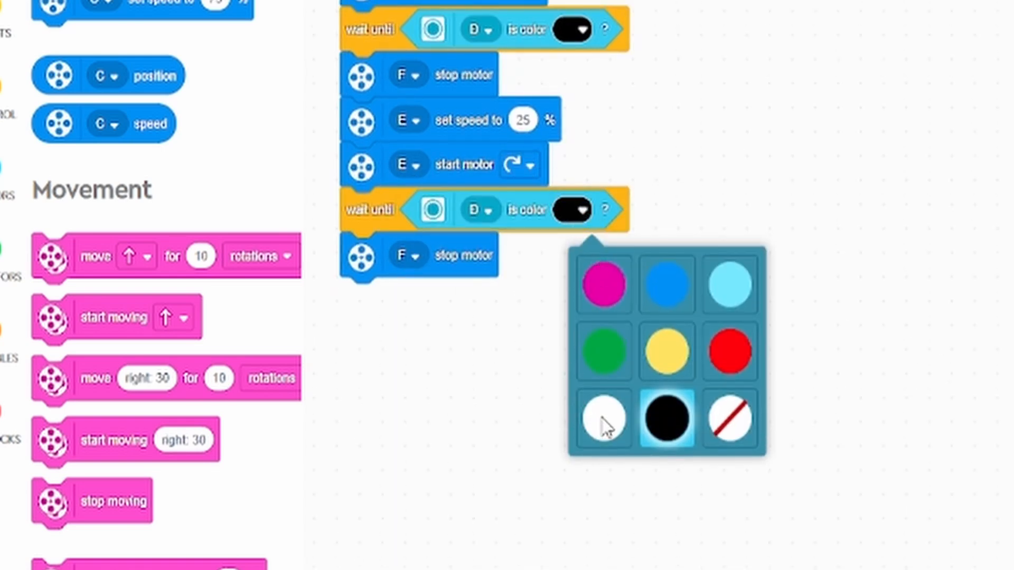
pyautogui.click(604, 418)
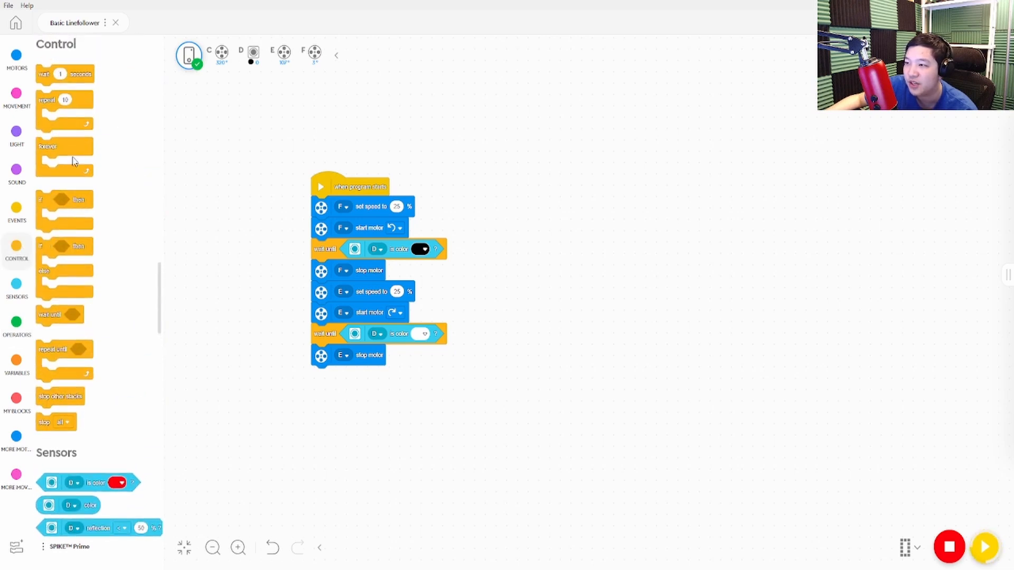
# Step: Wrap all blocks below 'when program starts' in a forever loop
pyautogui.moveTo(64, 146); pyautogui.dragTo(336, 201)
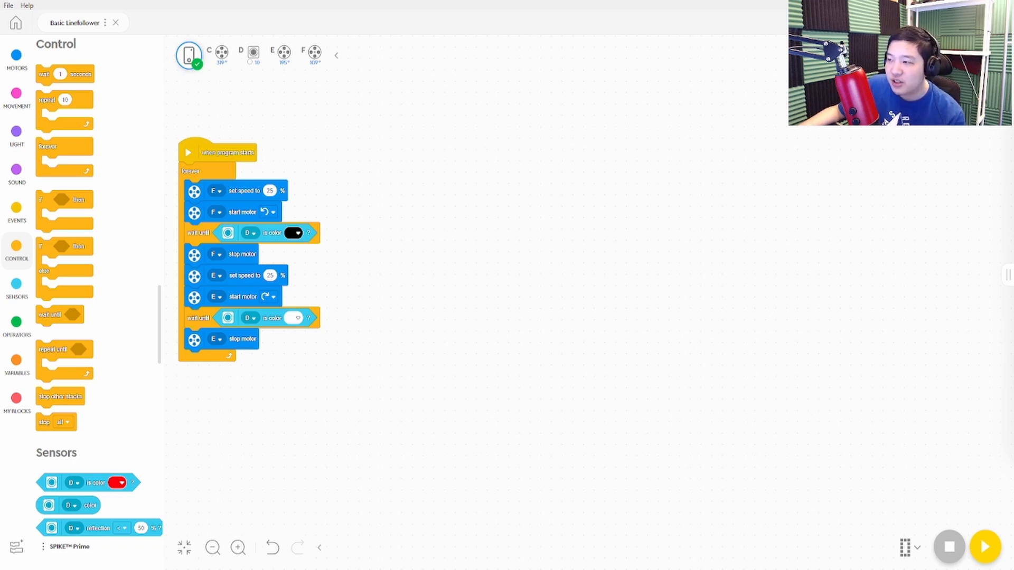
# Step: Switch the first stage to motor E clockwise and the second to motor F counterclockwise
pyautogui.click(250, 233)
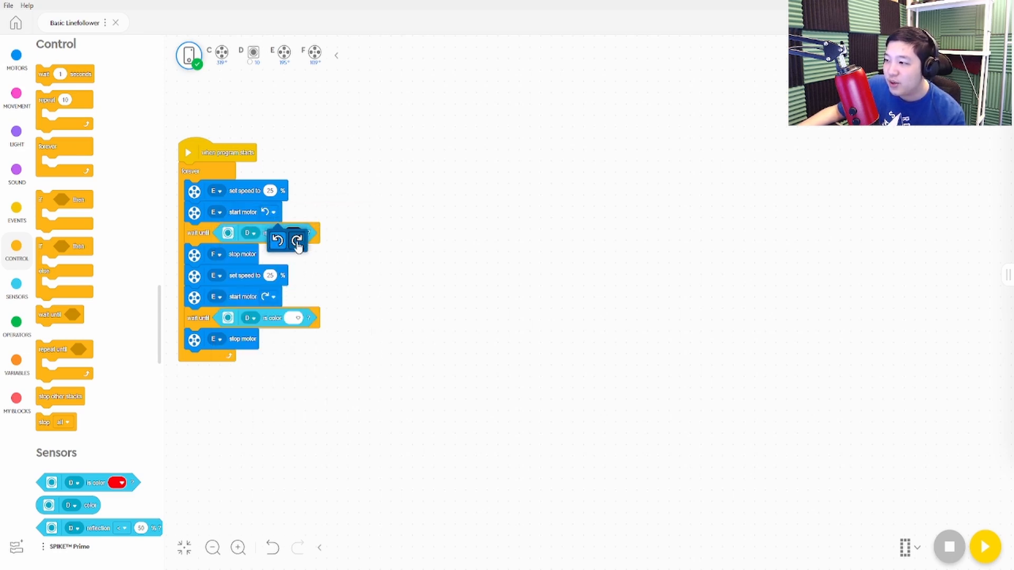
pyautogui.click(294, 233)
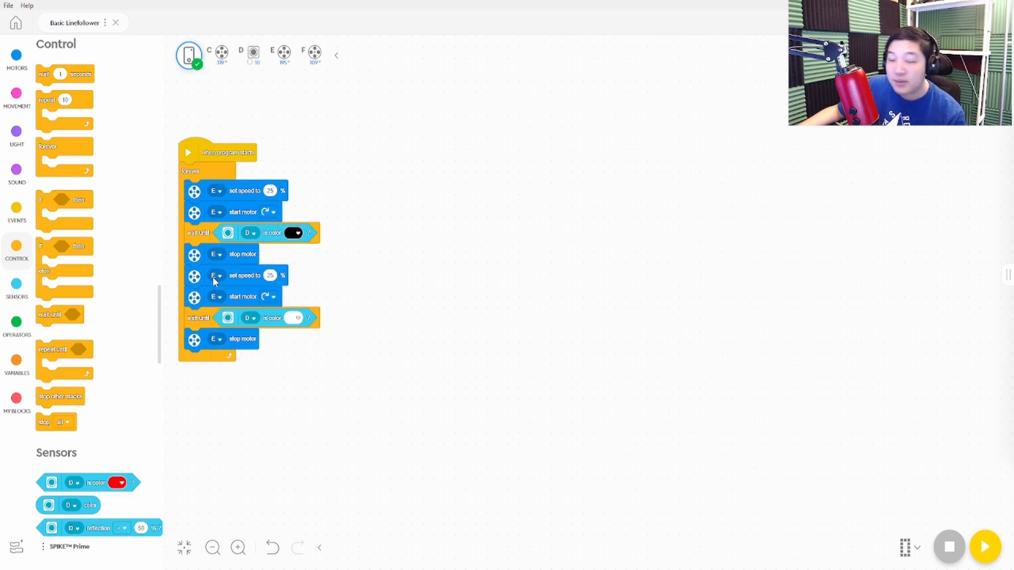
pyautogui.moveTo(216, 276)
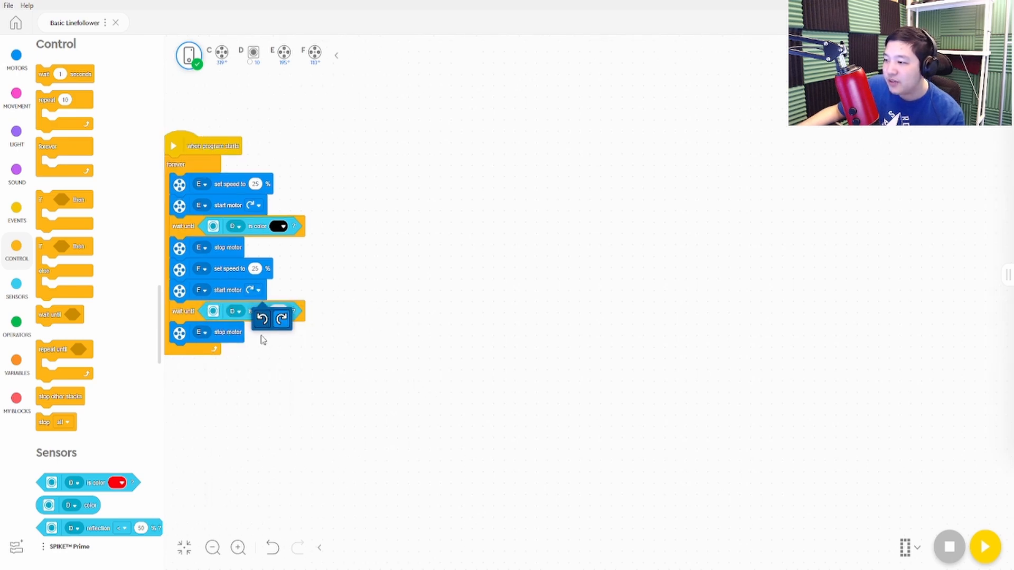
pyautogui.click(234, 311)
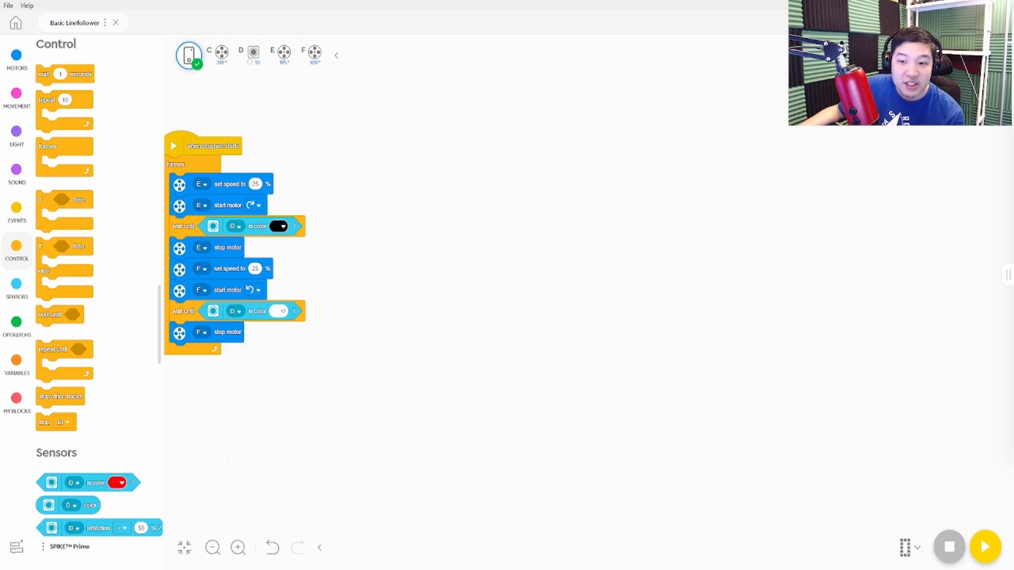
pyautogui.click(17, 58)
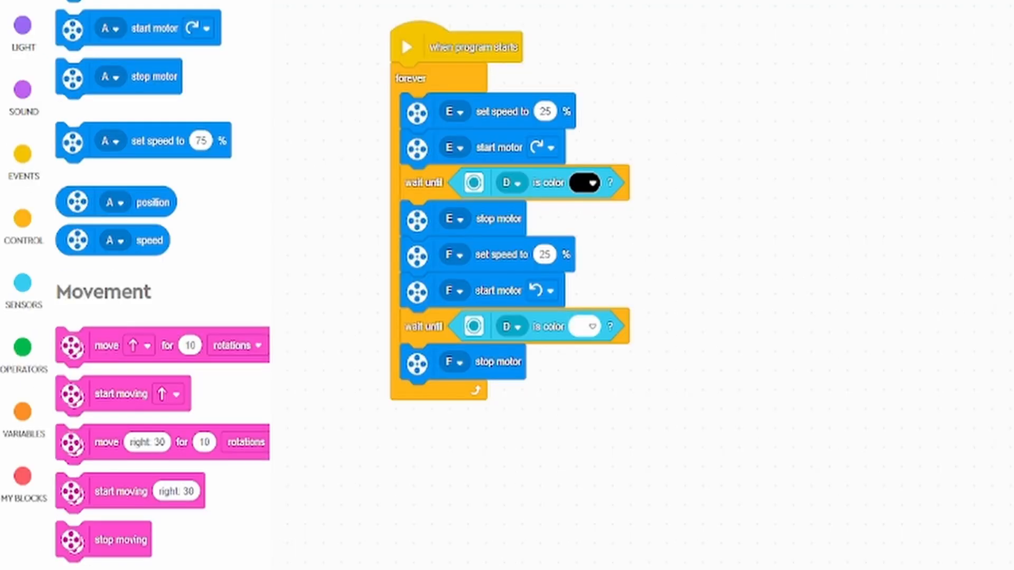
# Step: Add a 'wait until sensor D is white' step after the black wait
pyautogui.click(24, 219)
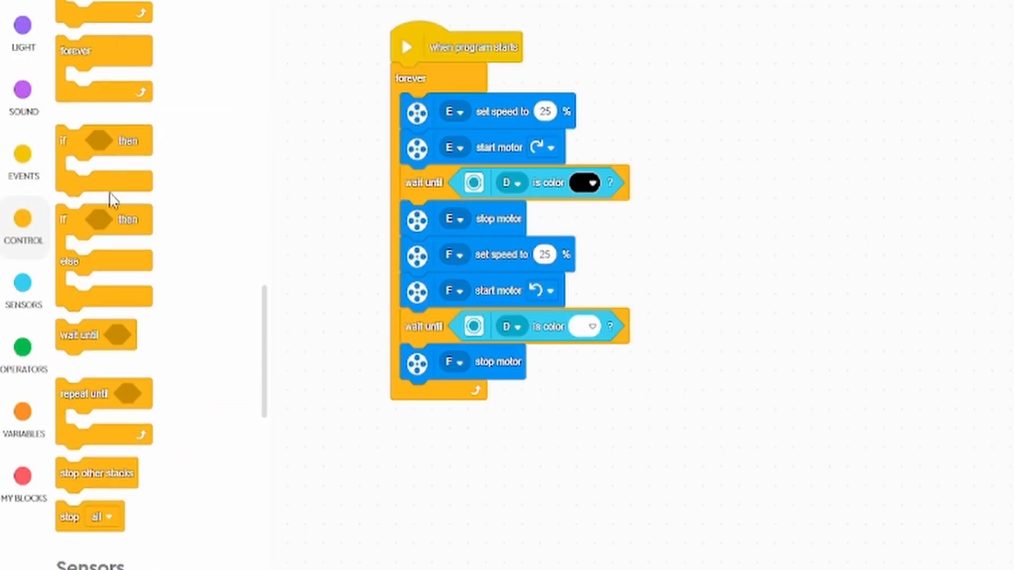
pyautogui.moveTo(111, 331)
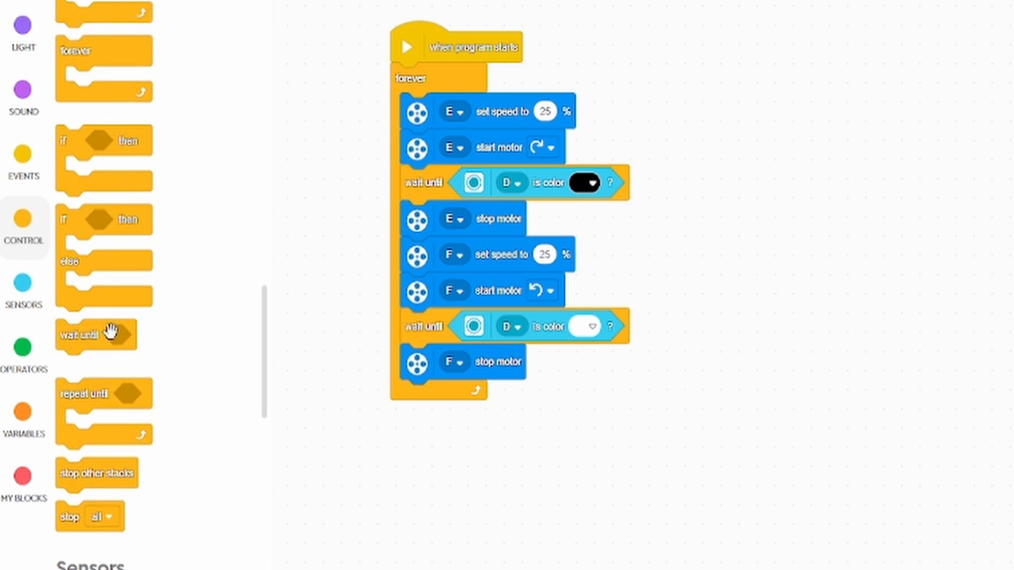
pyautogui.moveTo(95, 335); pyautogui.dragTo(439, 210)
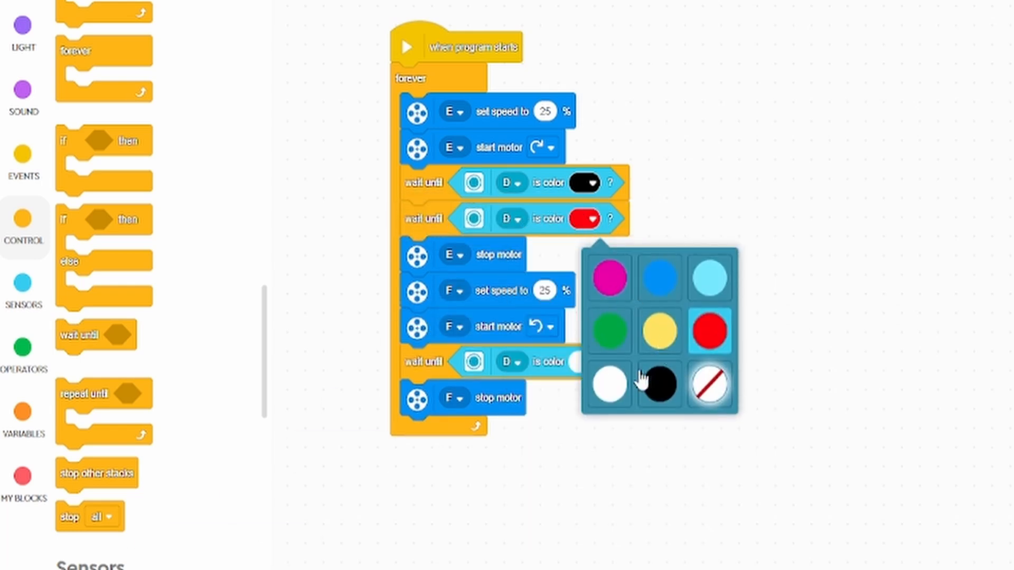
pyautogui.click(604, 385)
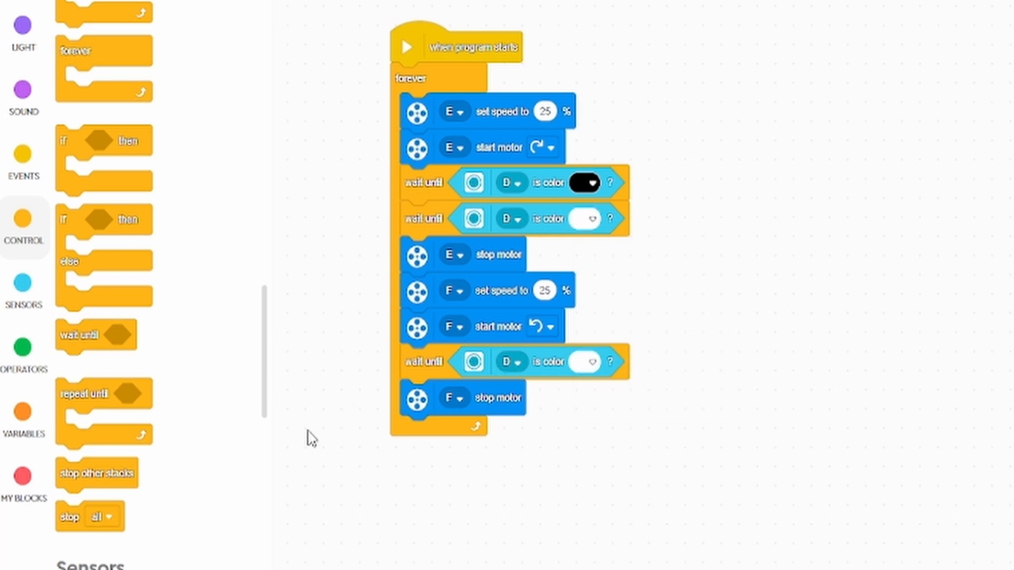
pyautogui.moveTo(77, 309)
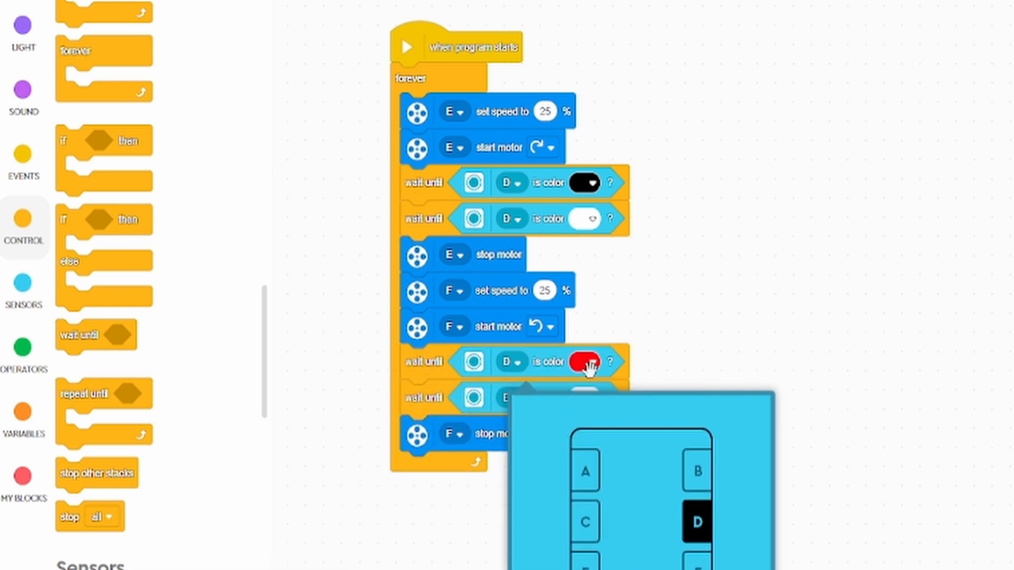
# Step: Adjust the dropdowns of the new sensor D colour wait below motor F
pyautogui.click(584, 361)
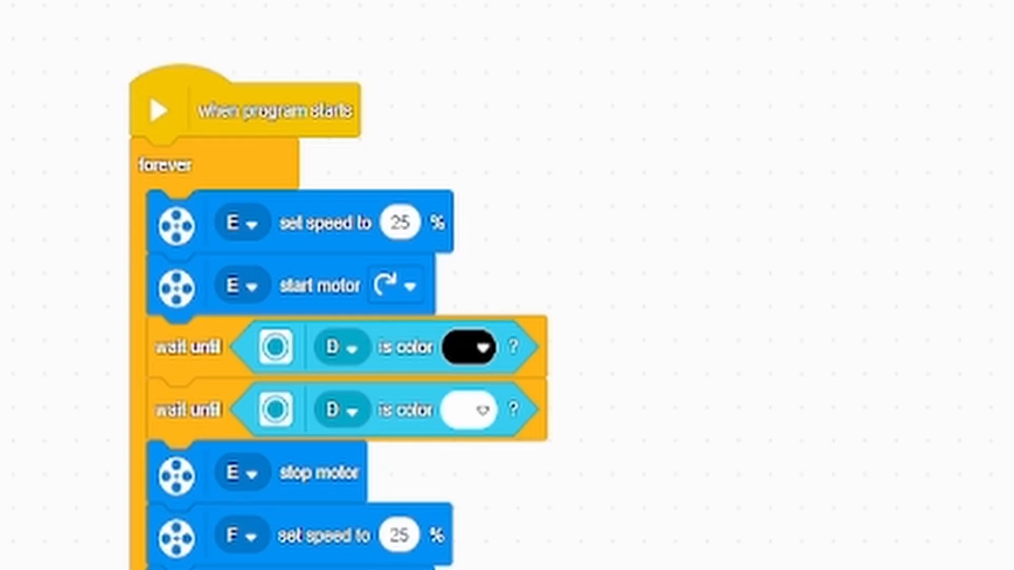
pyautogui.click(401, 223)
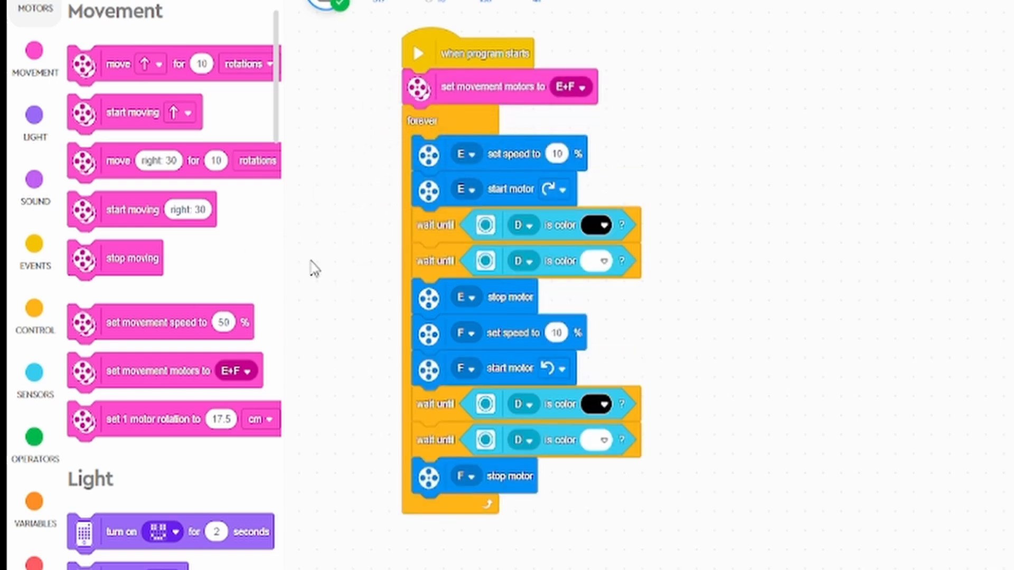
pyautogui.moveTo(181, 323)
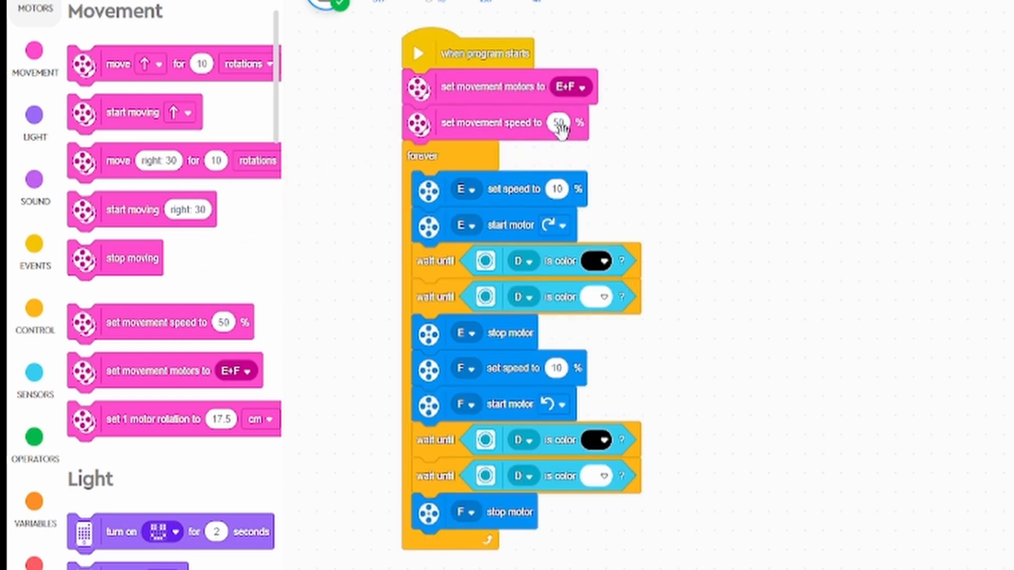
# Step: Change the starting 'set movement speed' value from 50 to 25%
pyautogui.click(557, 123)
pyautogui.write('25')
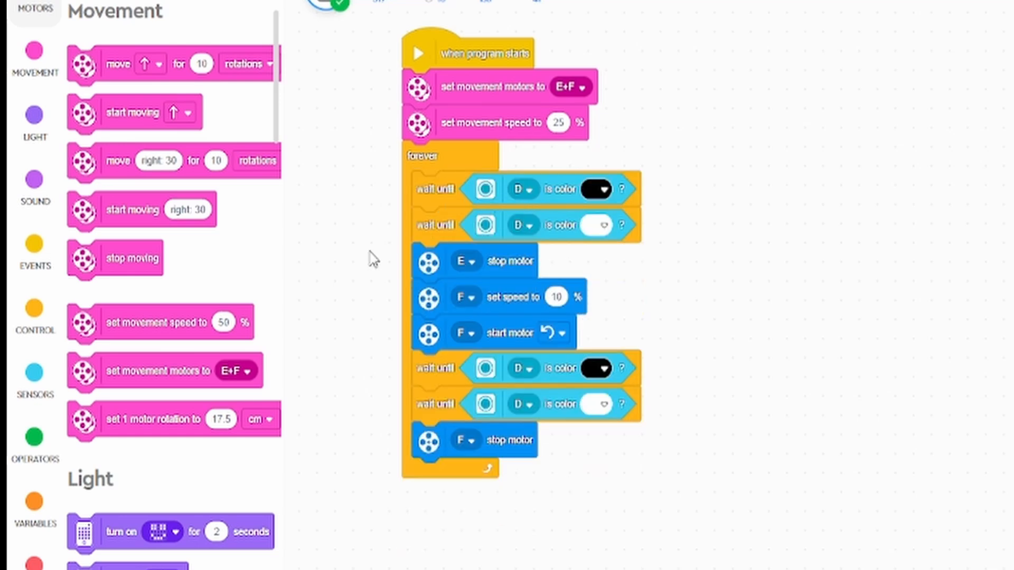
# Step: Add 'start moving right 30' to the loop plus a second 'start moving' with changed steering
pyautogui.moveTo(132, 209); pyautogui.dragTo(481, 196)
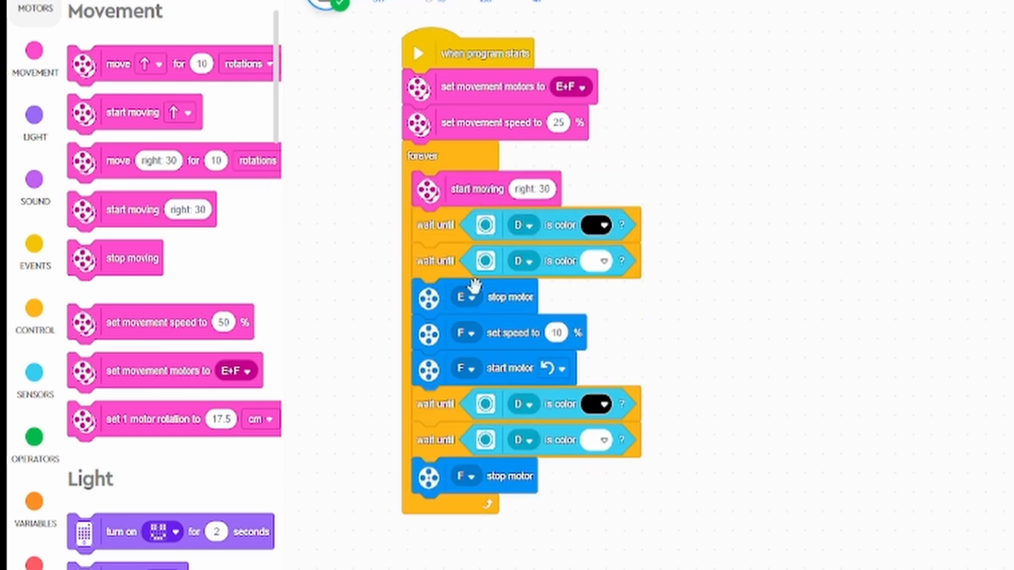
pyautogui.moveTo(495, 300)
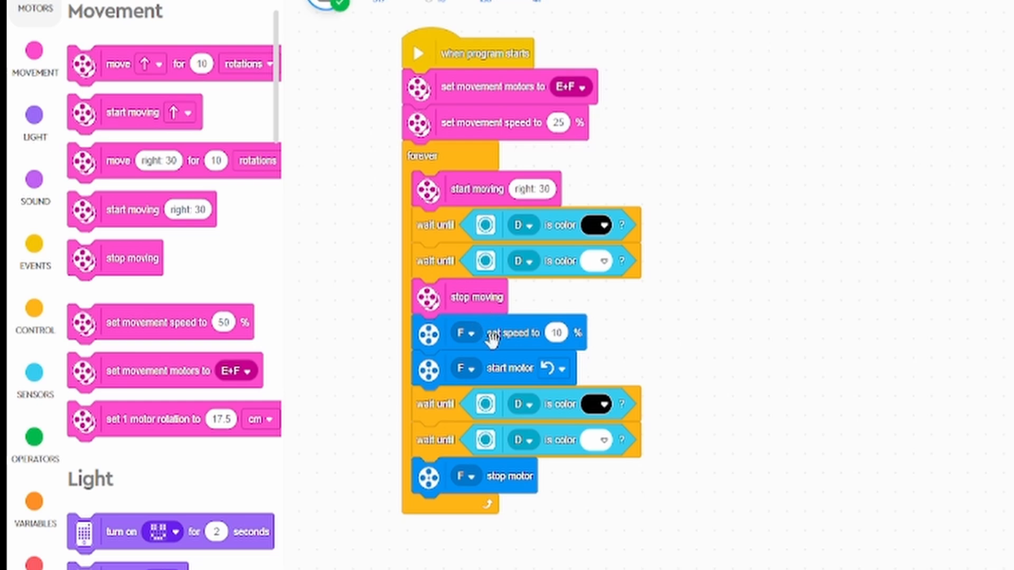
pyautogui.moveTo(492, 344)
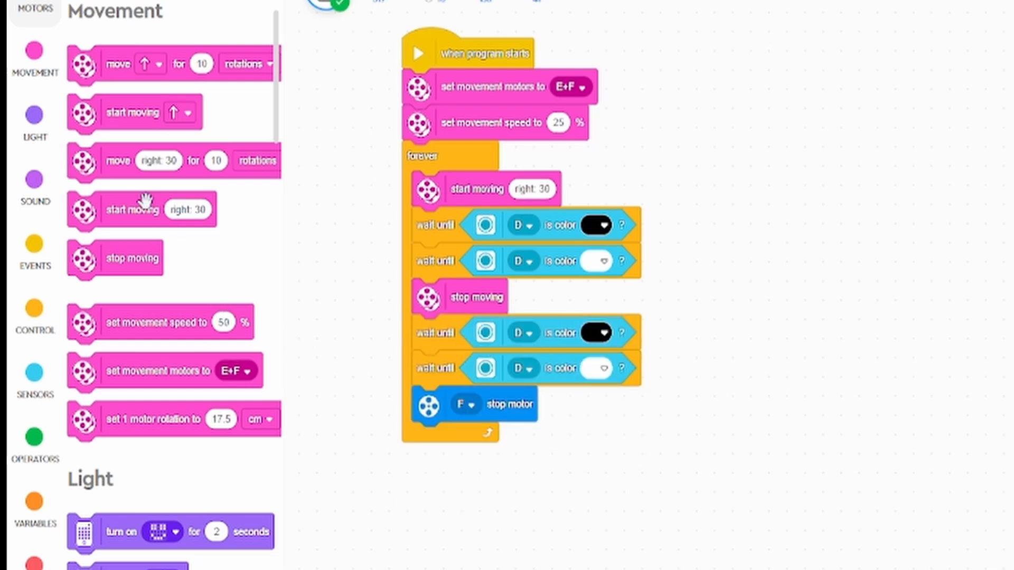
pyautogui.moveTo(132, 209); pyautogui.dragTo(479, 332)
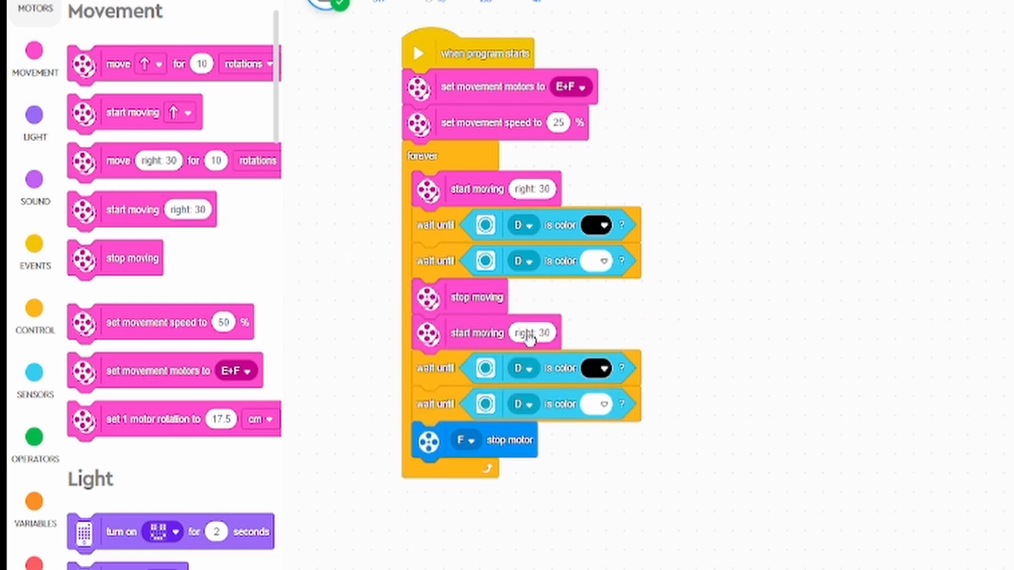
pyautogui.click(533, 332)
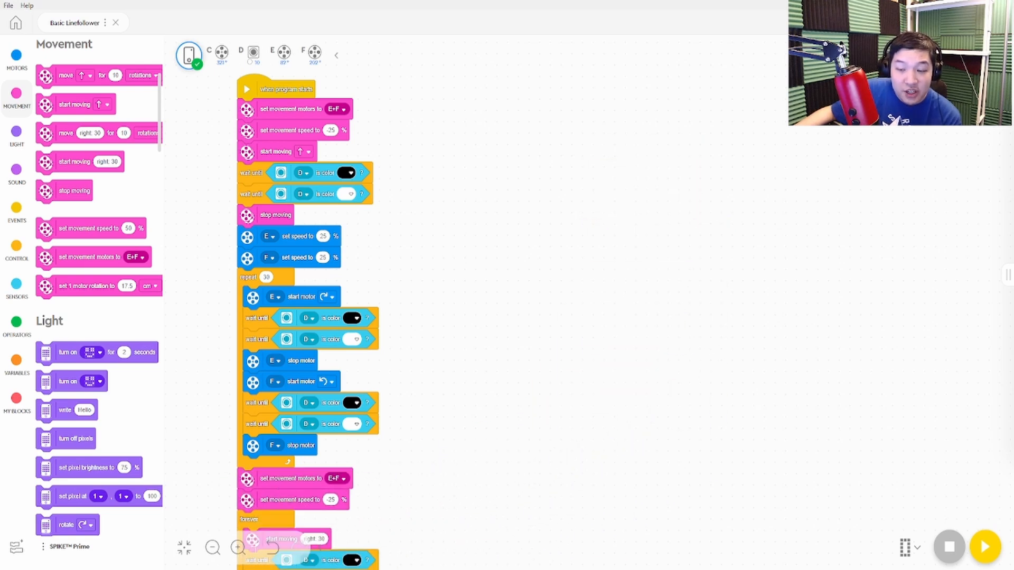
# Step: Enter -25 as the starting movement speed
pyautogui.write('5')
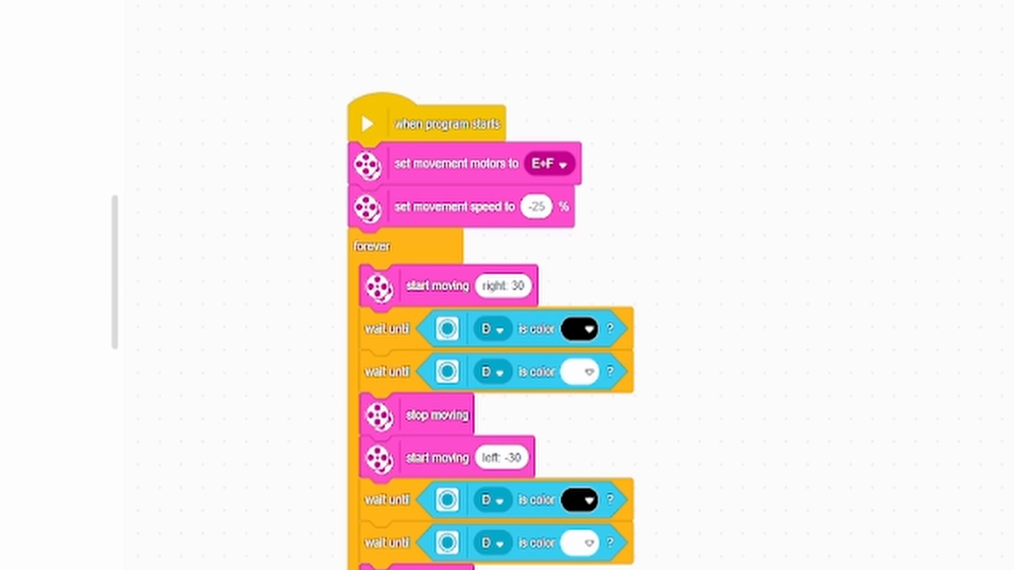
pyautogui.moveTo(111, 270)
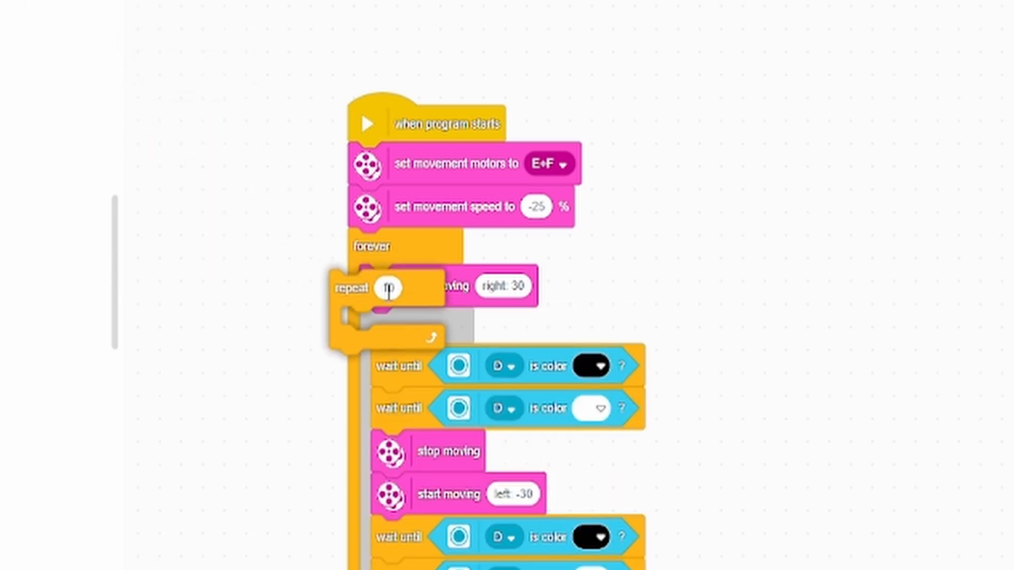
# Step: Swap the forever loop for a repeat loop and set its count to 20
pyautogui.write('10')
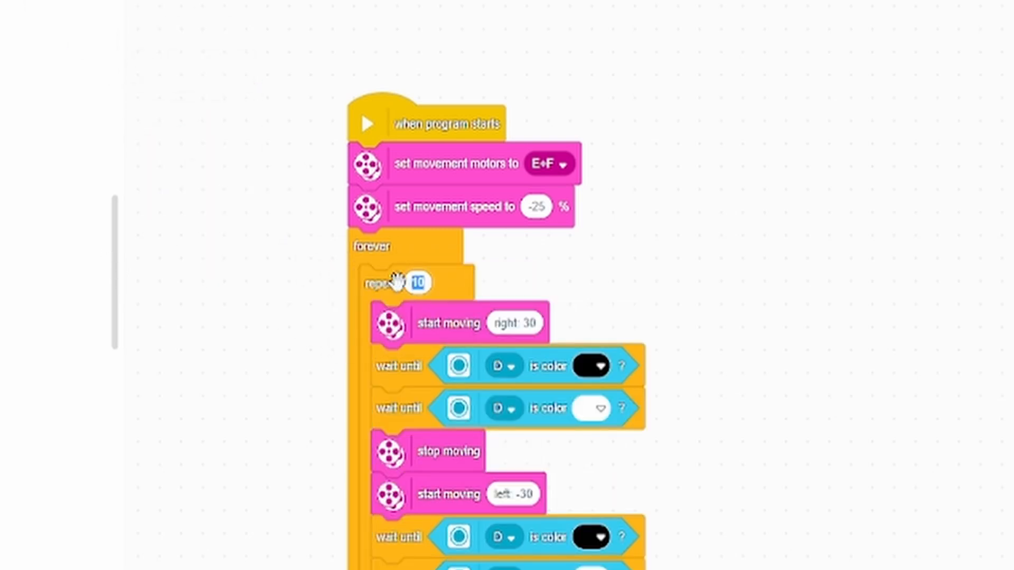
pyautogui.moveTo(401, 283); pyautogui.dragTo(692, 294)
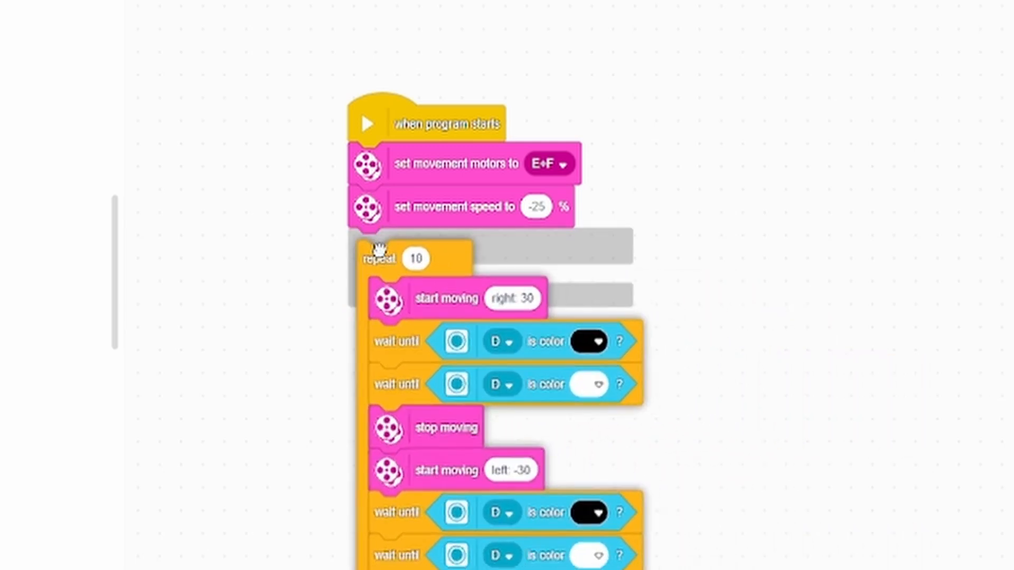
pyautogui.click(415, 259)
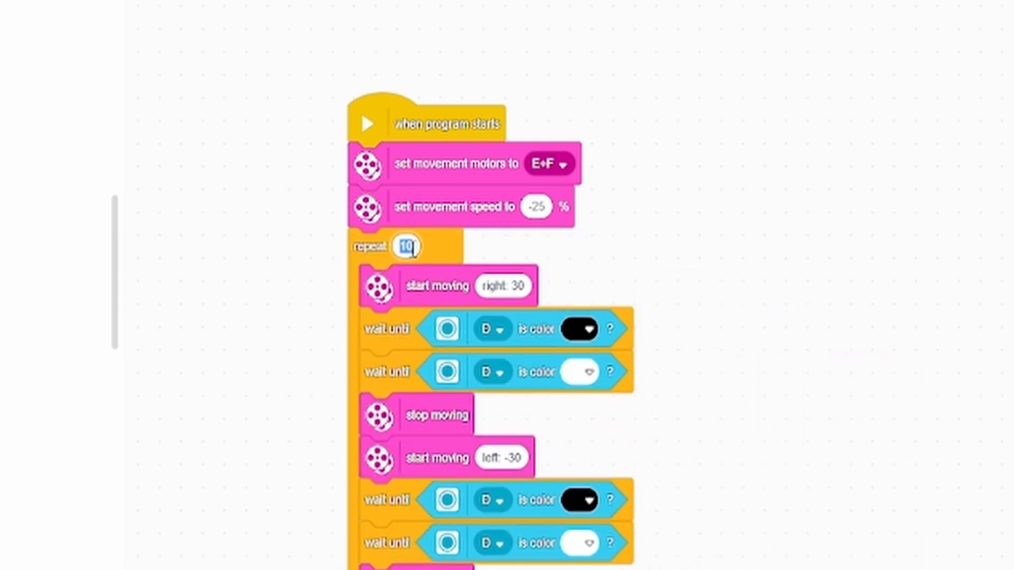
pyautogui.write('20')
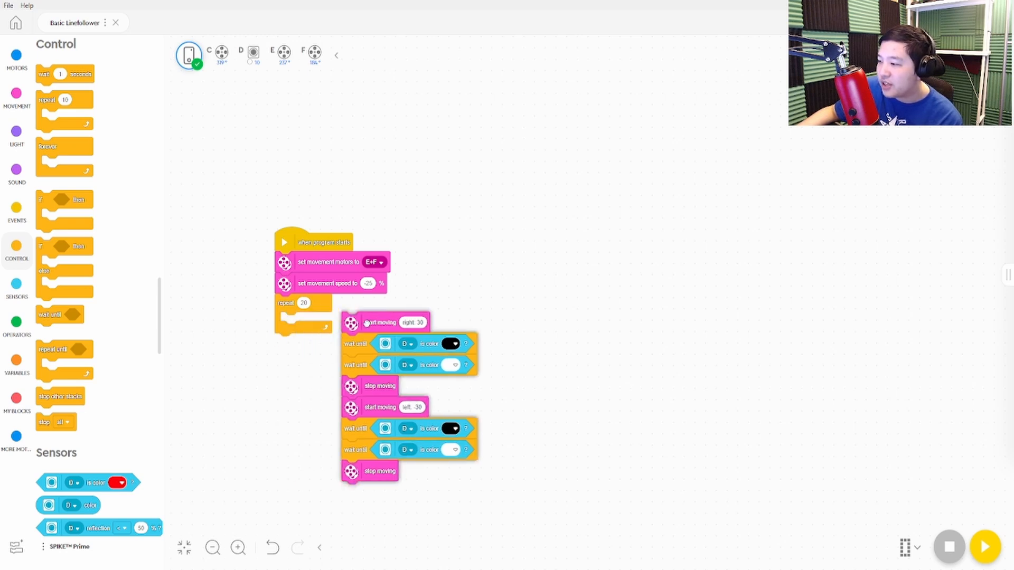
# Step: Remove the repeat-20 loop and put a less-than-100 comparison in the repeat-until condition
pyautogui.moveTo(352, 322); pyautogui.dragTo(449, 317)
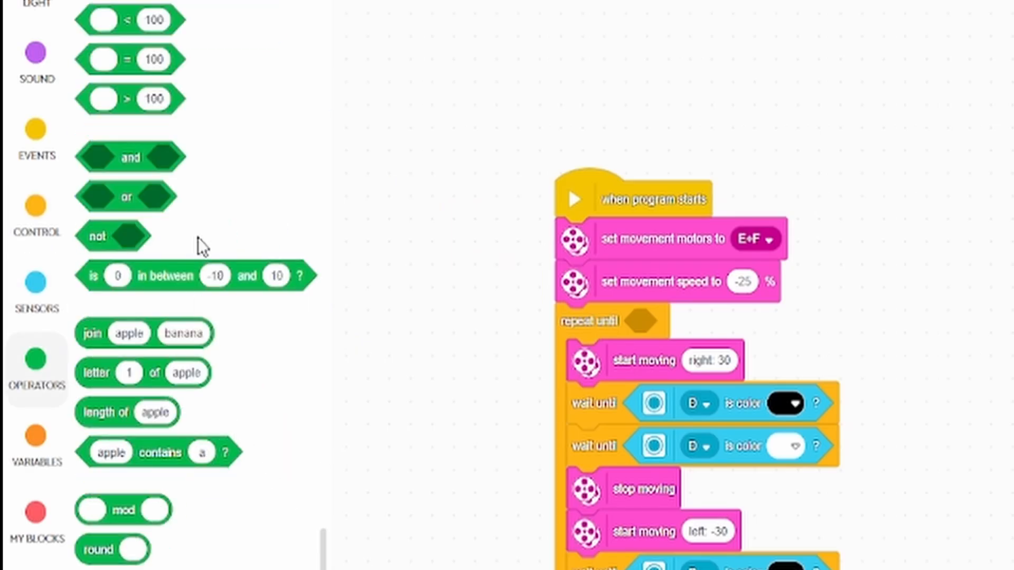
pyautogui.moveTo(120, 52)
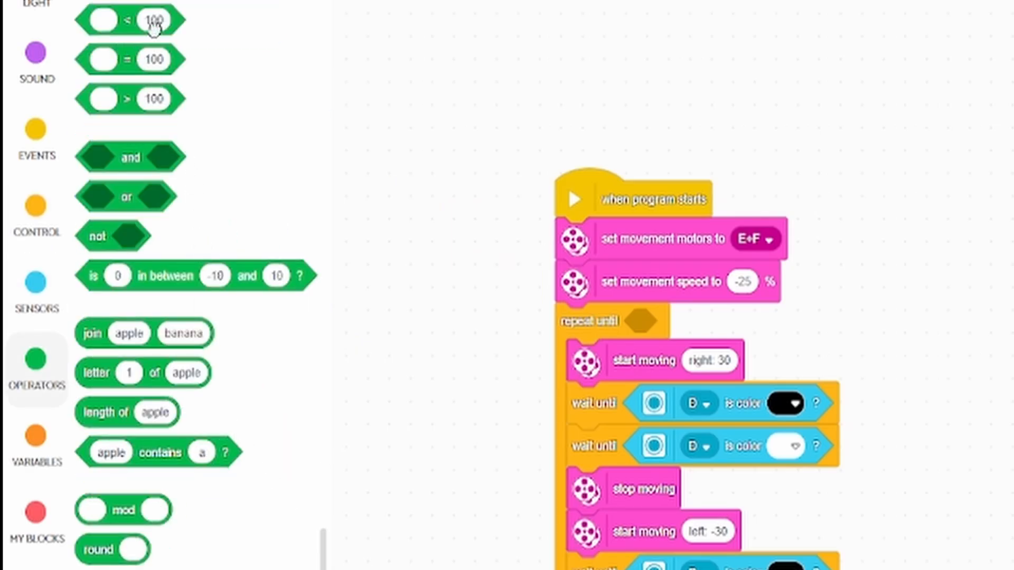
pyautogui.moveTo(152, 20); pyautogui.dragTo(672, 332)
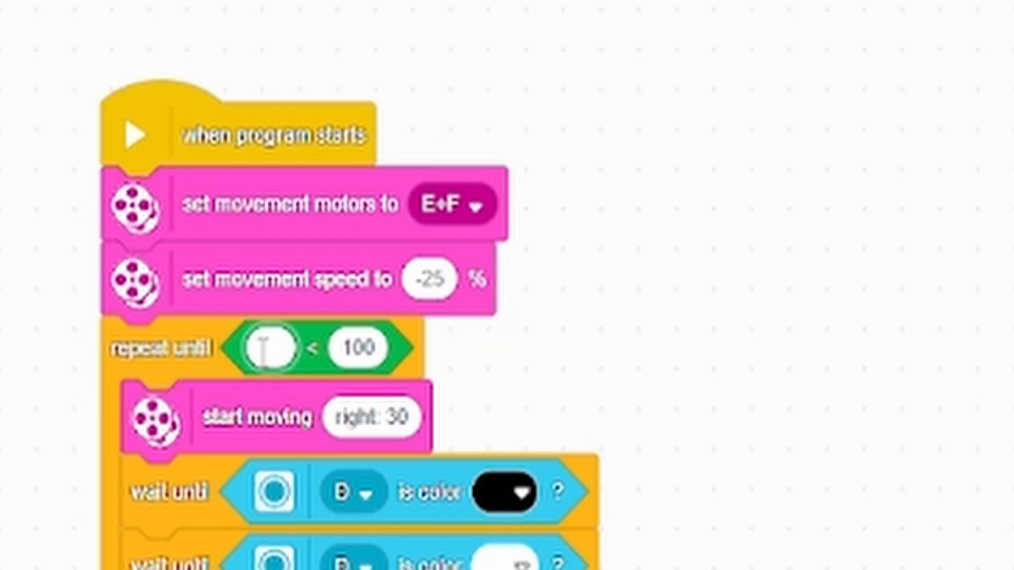
pyautogui.click(362, 347)
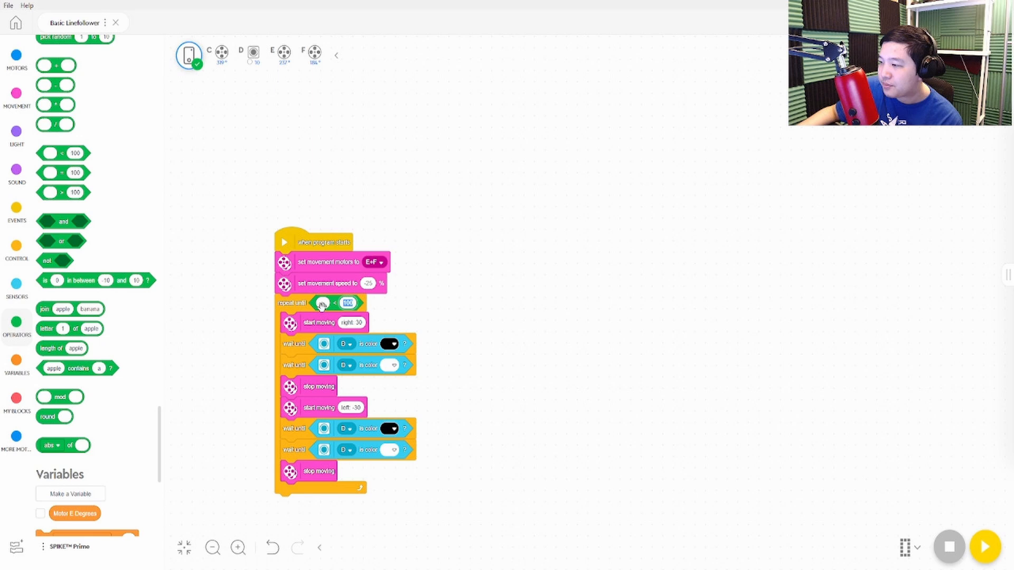
pyautogui.click(238, 548)
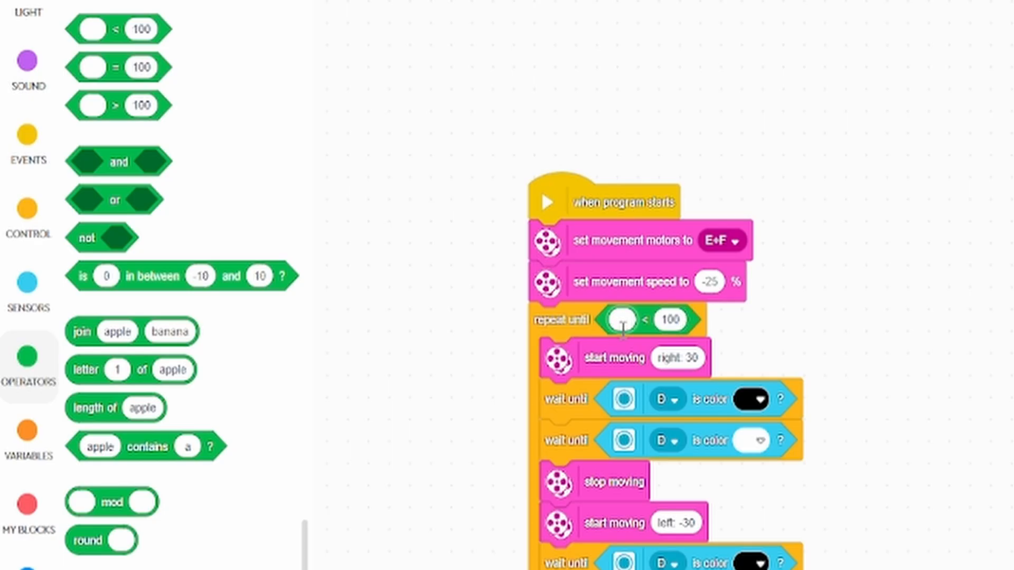
# Step: Compare 1000 against motor E's relative position, resetting it to 0 before the loop
pyautogui.write('1000')
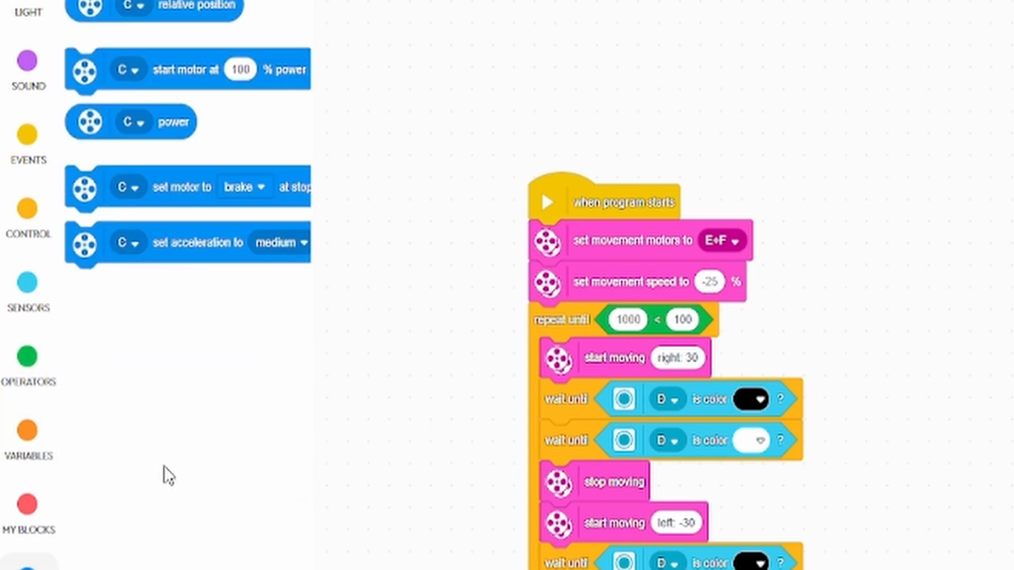
pyautogui.scroll(-3)
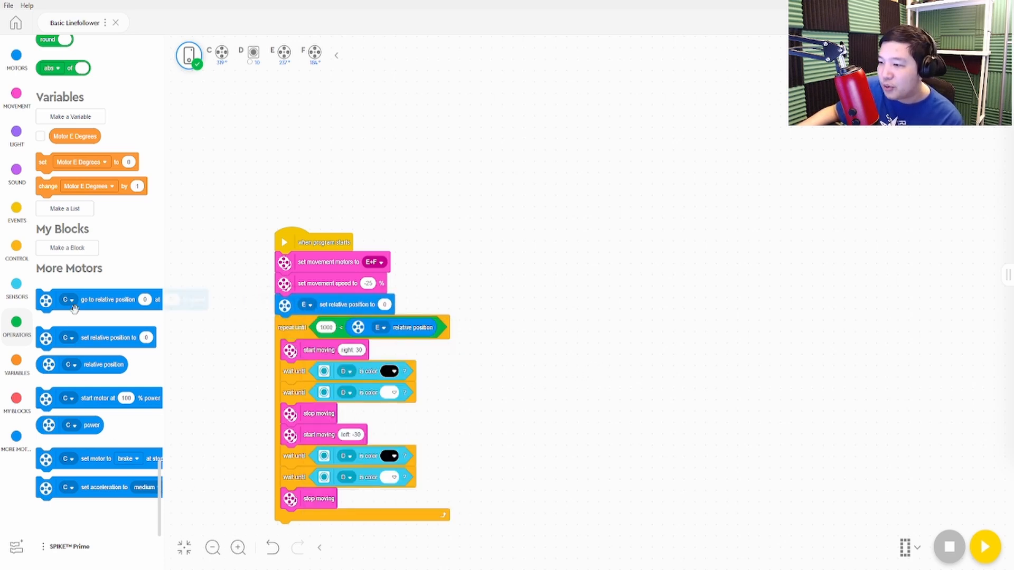
pyautogui.click(16, 547)
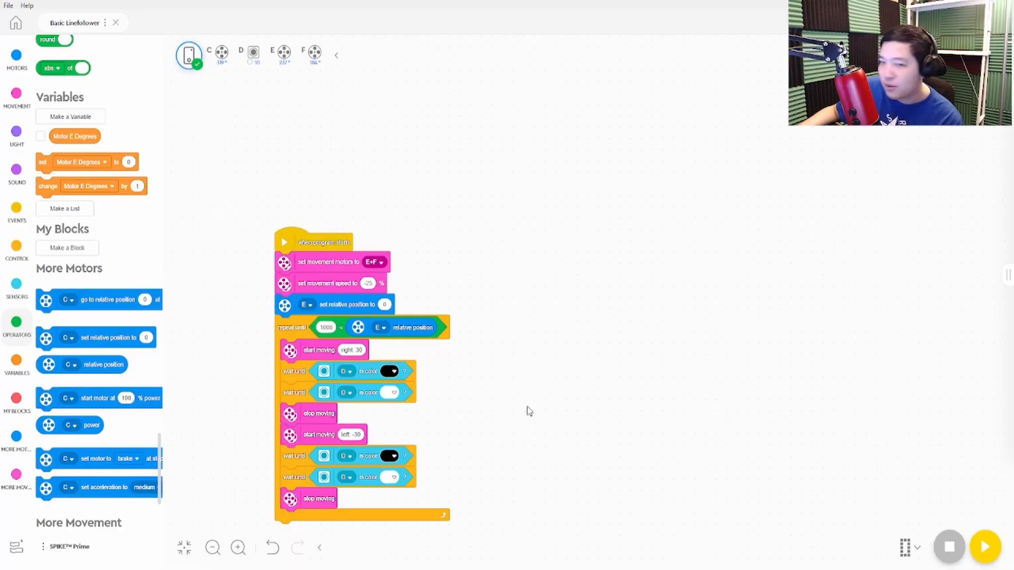
pyautogui.click(983, 546)
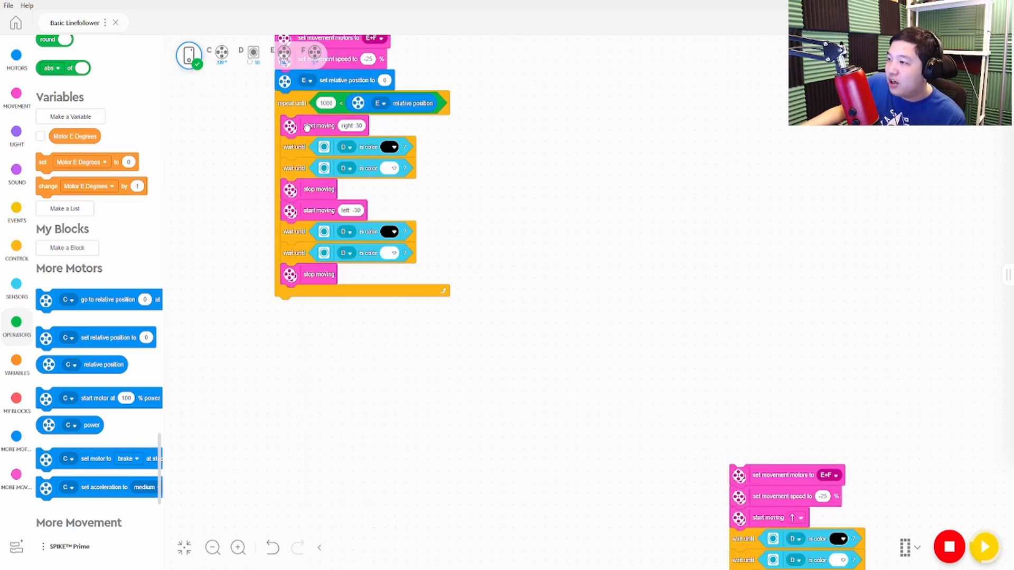
pyautogui.moveTo(317, 125); pyautogui.dragTo(400, 205)
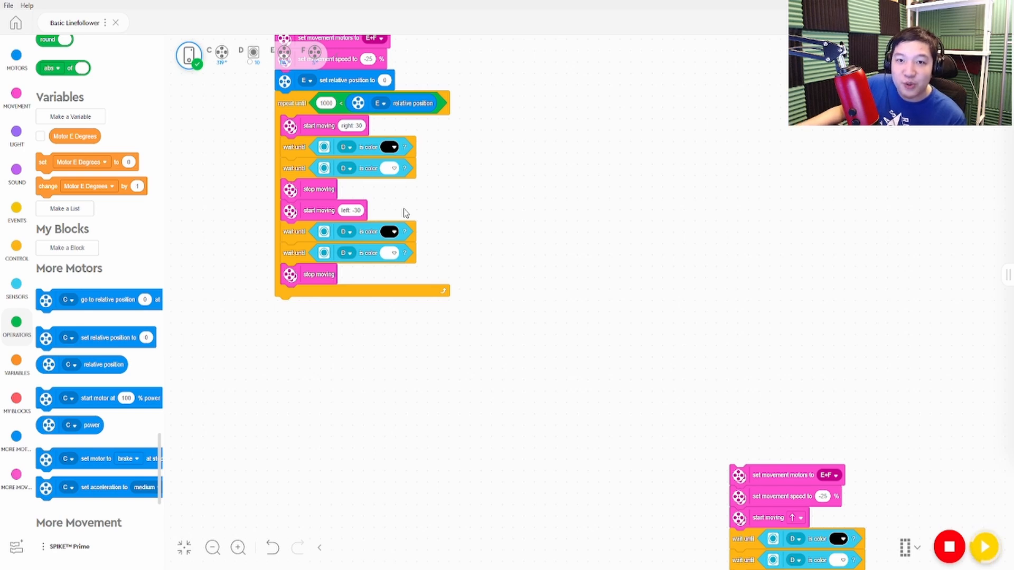
pyautogui.moveTo(193, 260)
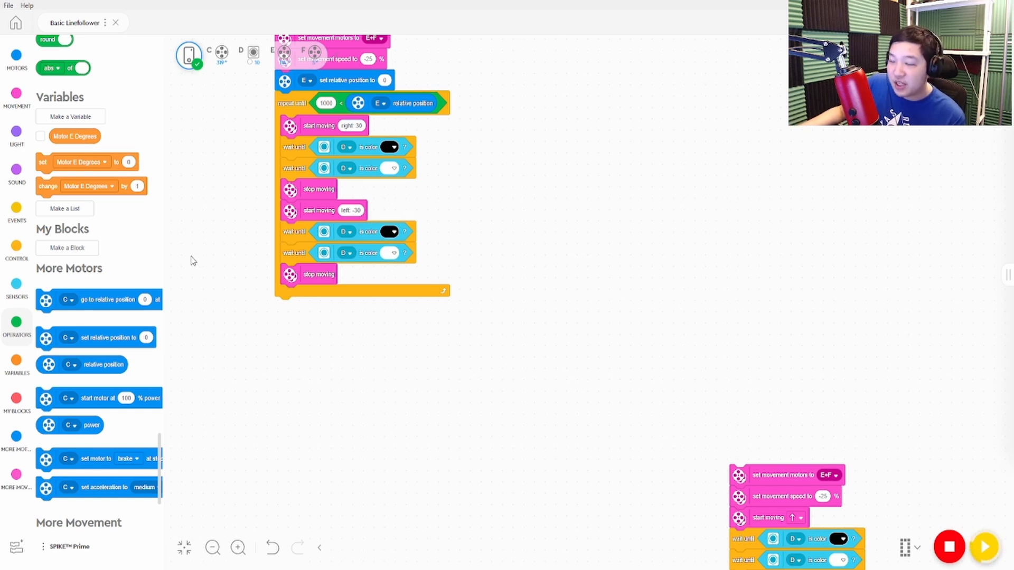
pyautogui.moveTo(242, 228)
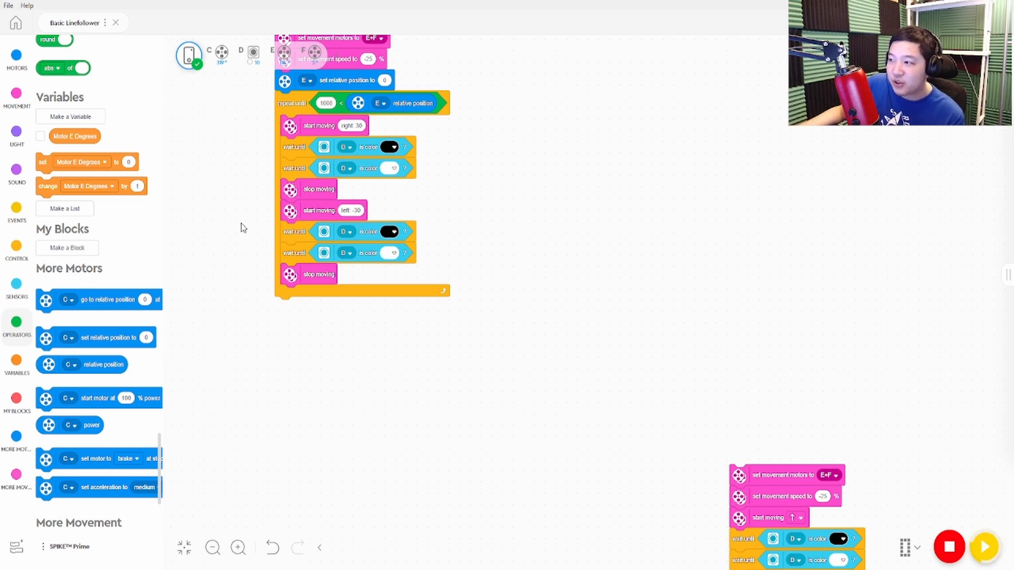
pyautogui.moveTo(259, 205)
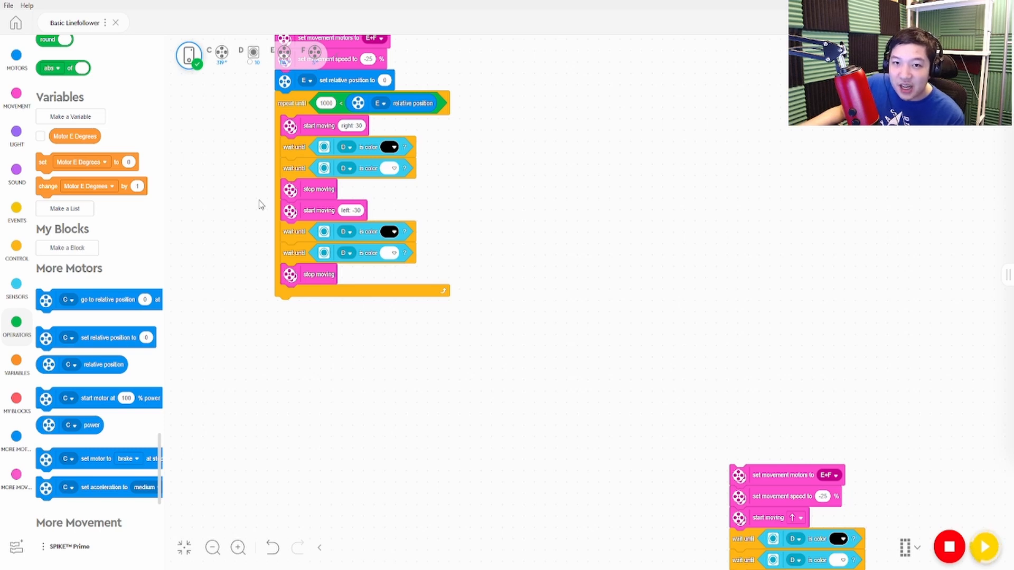